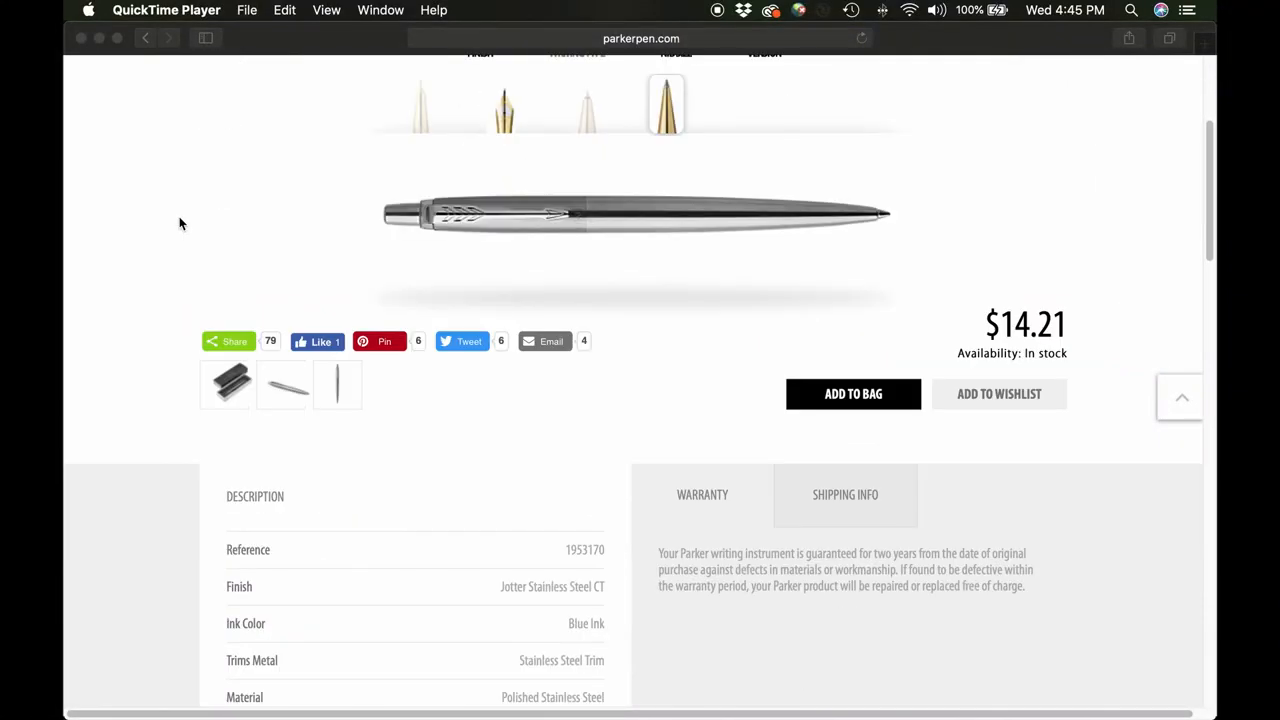
{"action": "scroll", "scroll_direction": "down", "scroll_amount": 3}
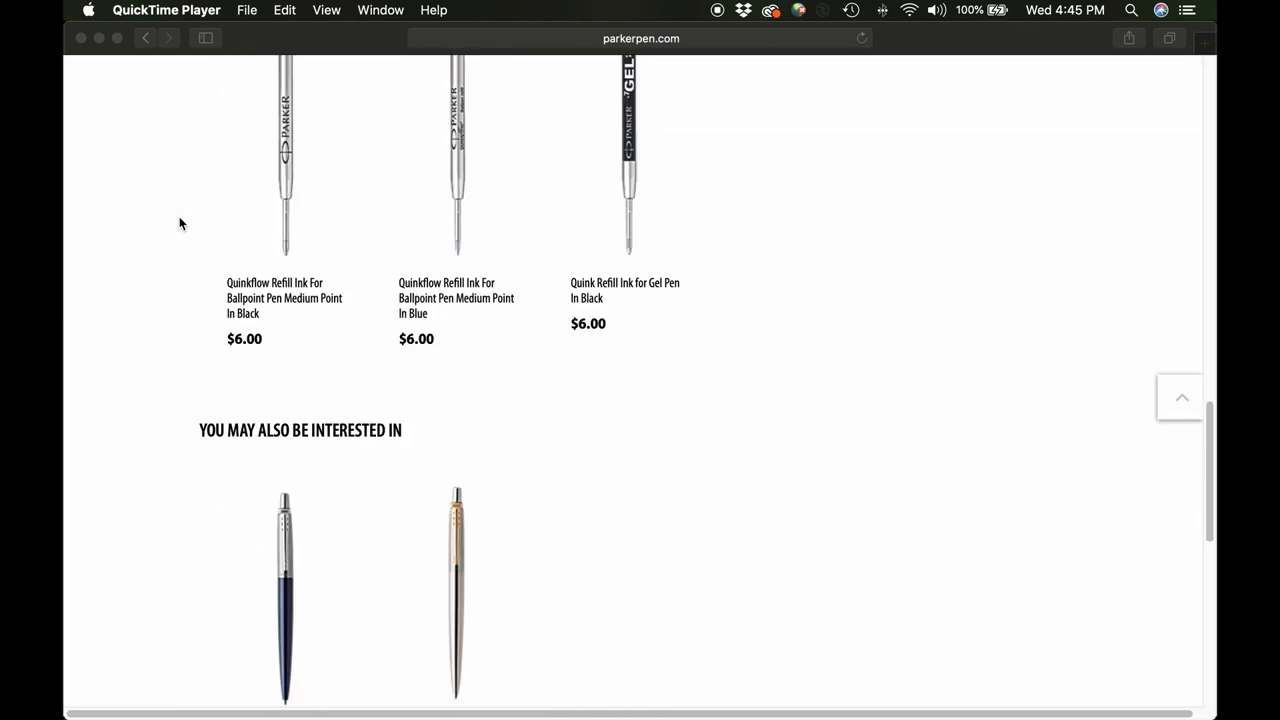
{"action": "scroll", "scroll_direction": "up", "scroll_amount": 3}
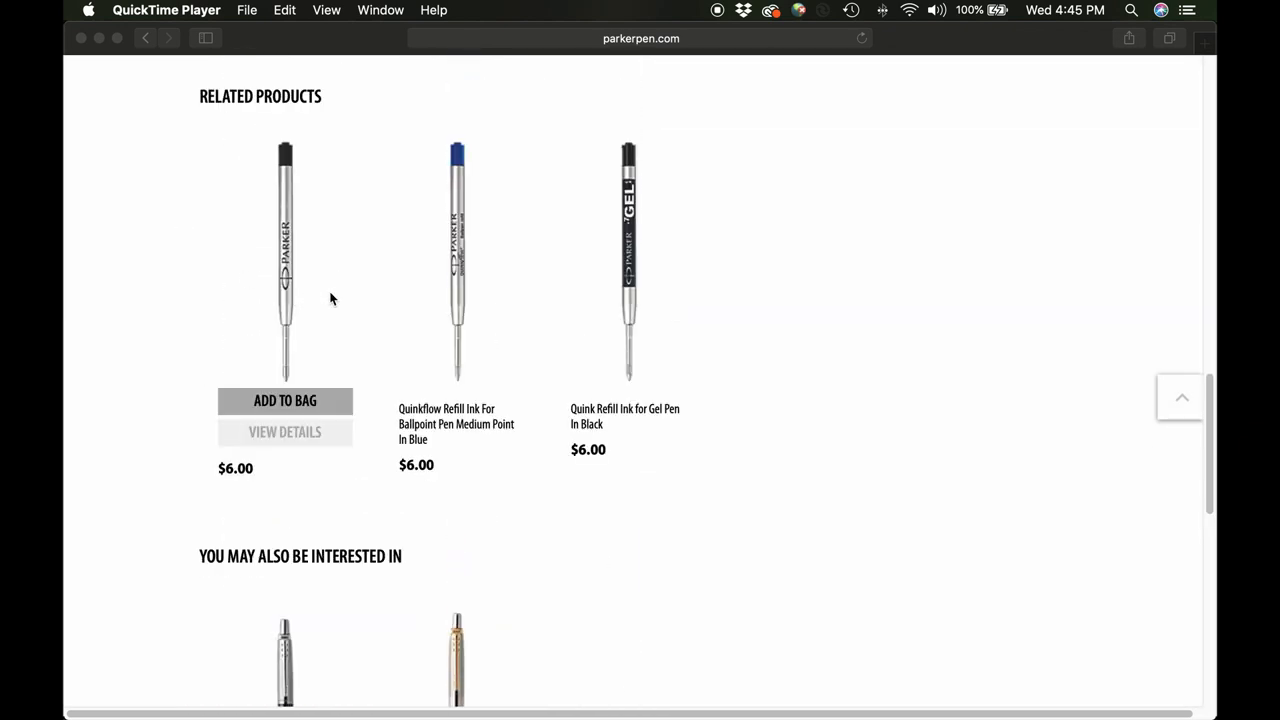